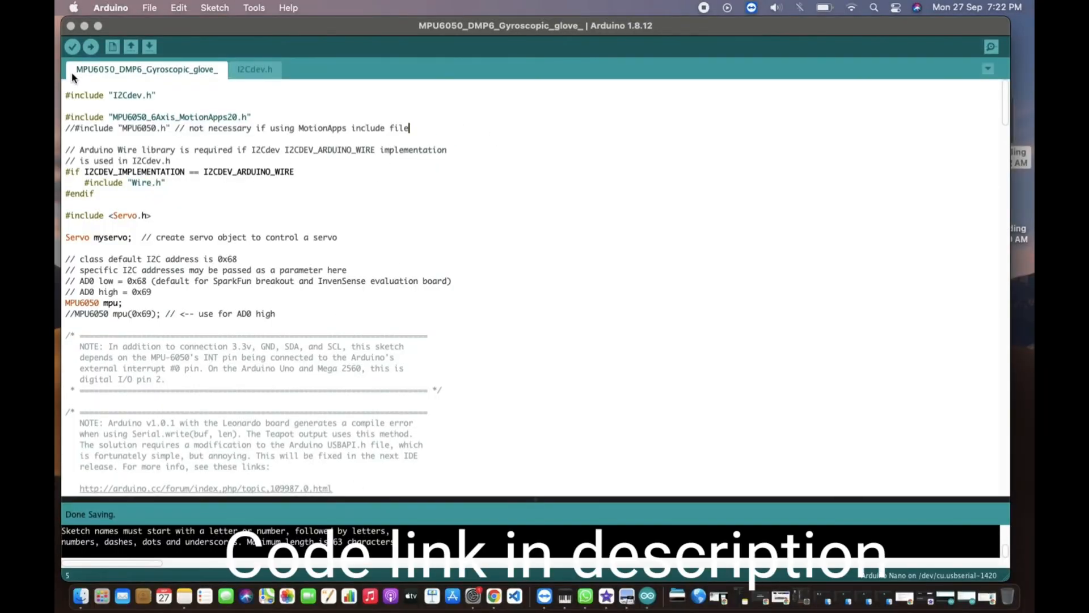
Verify the glove sketch, check the storage and memory report, then inspect the Tools menu.
left_click(72, 46)
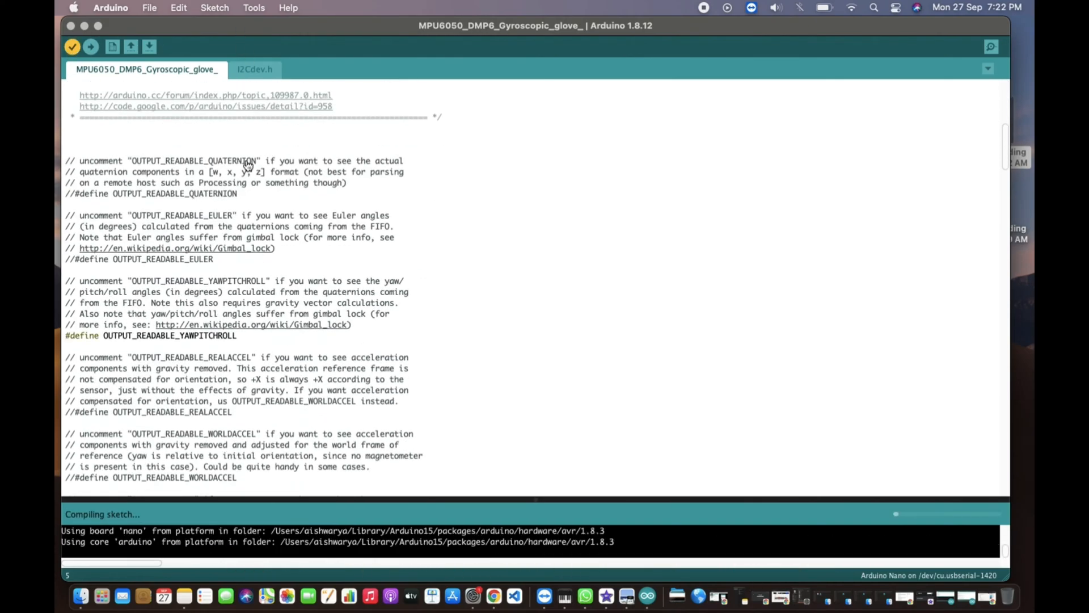
scroll("down", 3)
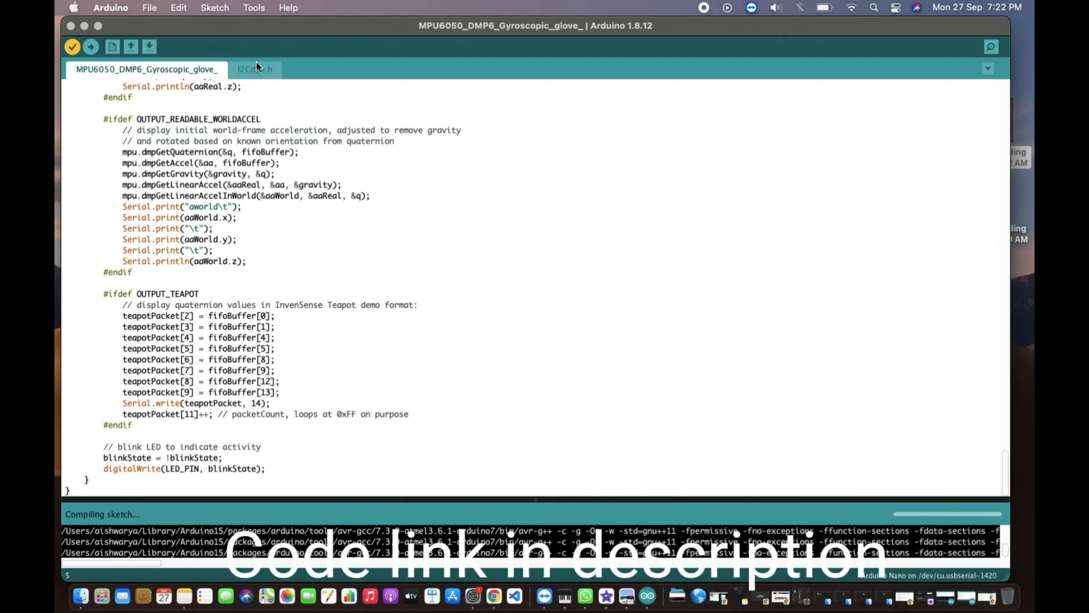
left_click(255, 69)
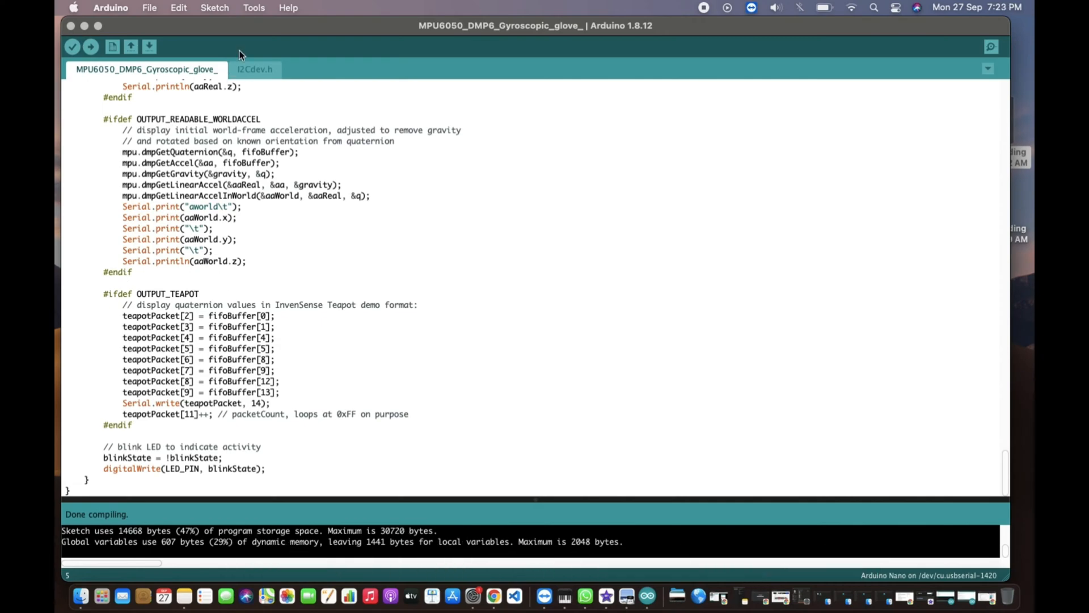
left_click(254, 7)
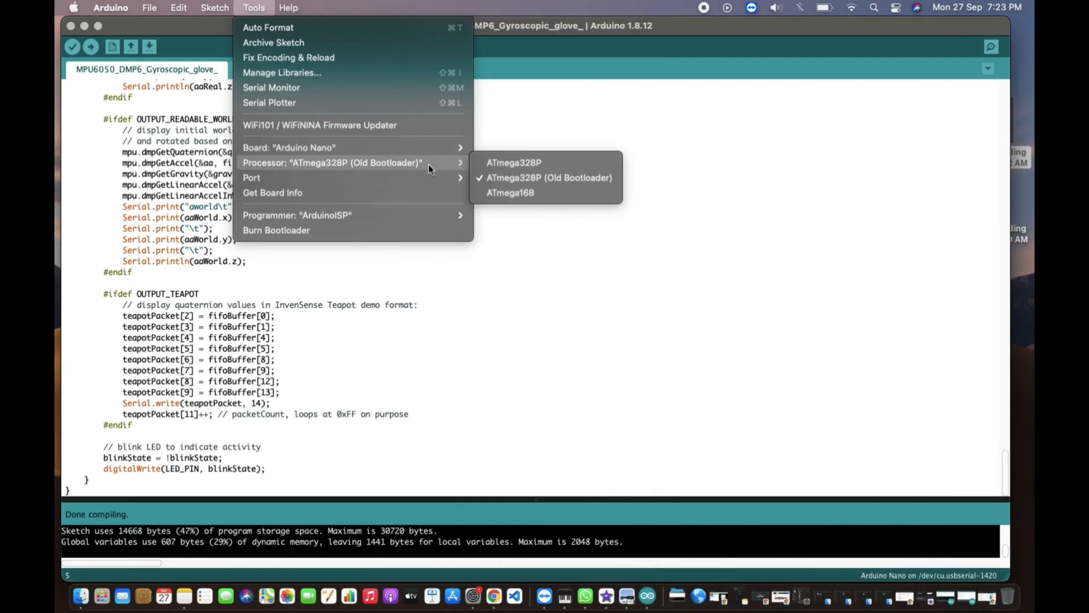
mouse_move(402, 172)
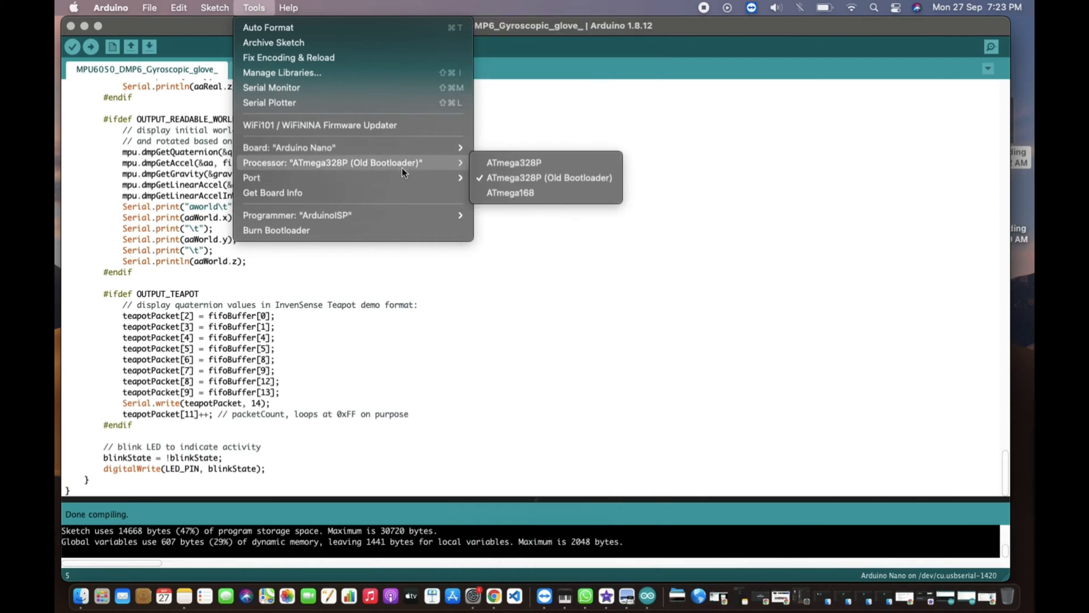
mouse_move(251, 177)
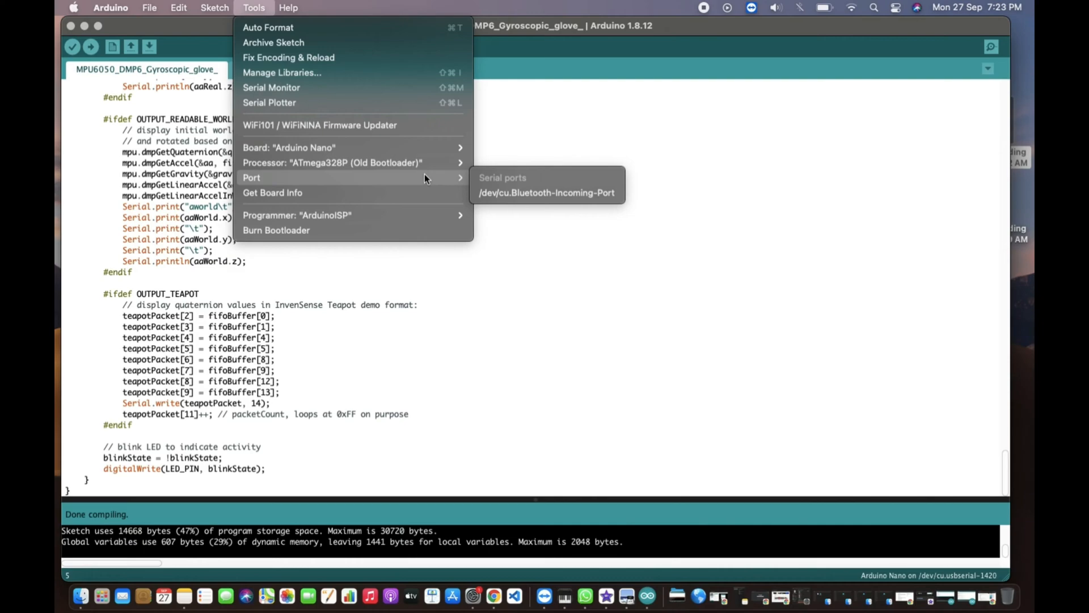
mouse_move(296, 214)
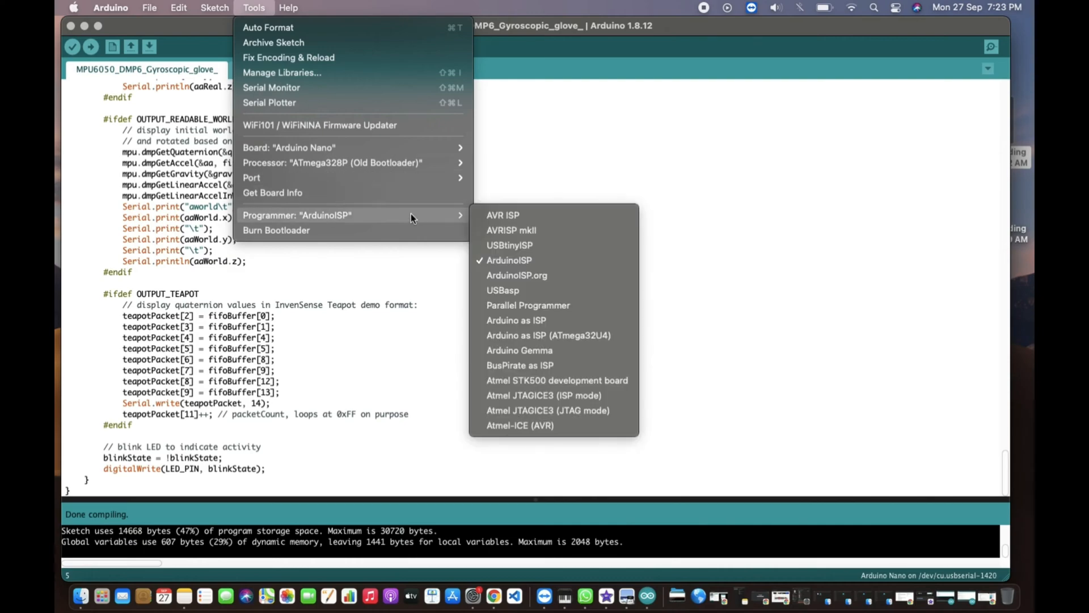
mouse_move(442, 239)
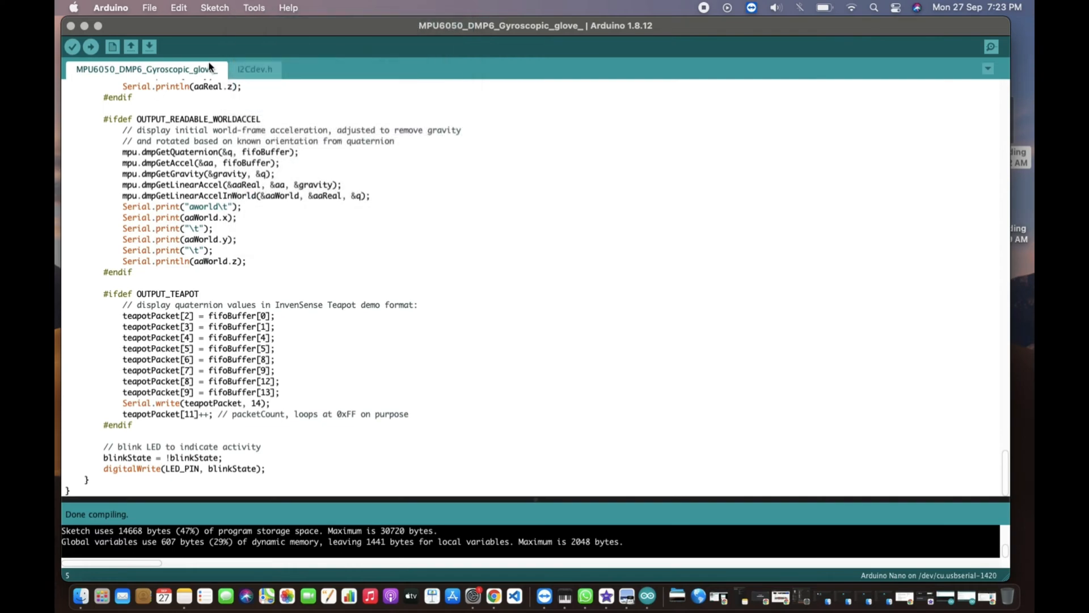
mouse_move(212, 66)
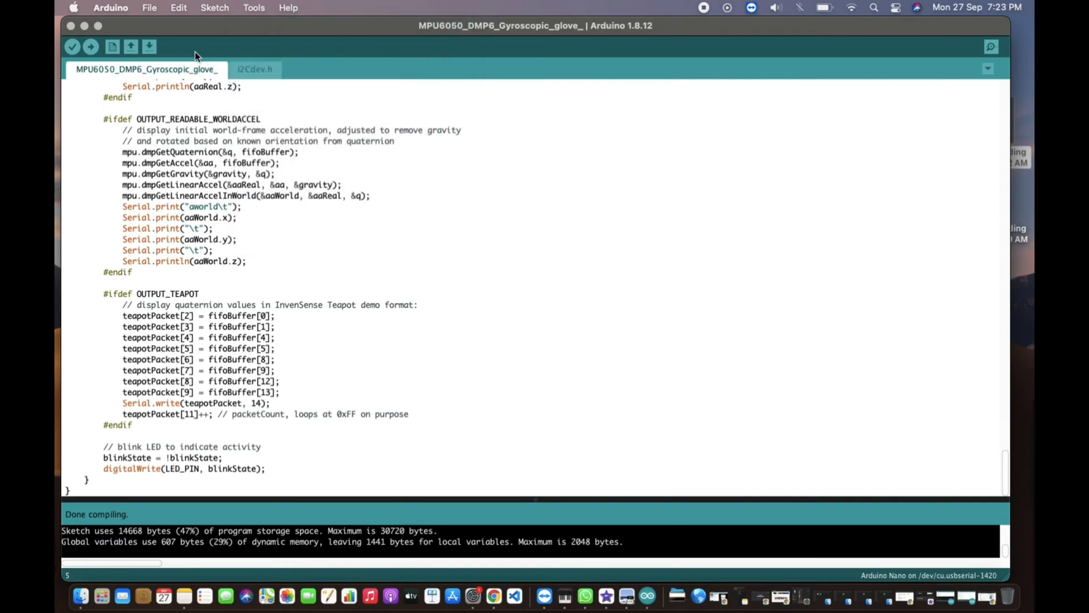
Select /dev/cu.usbserial-1420 as the upload port from the Tools menu.
left_click(253, 7)
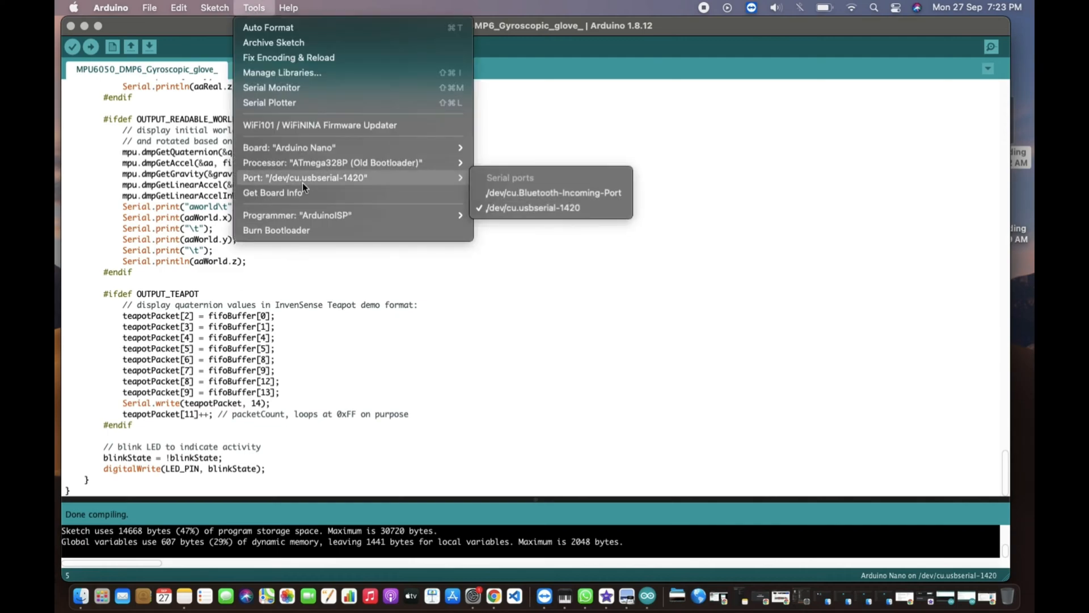
mouse_move(532, 208)
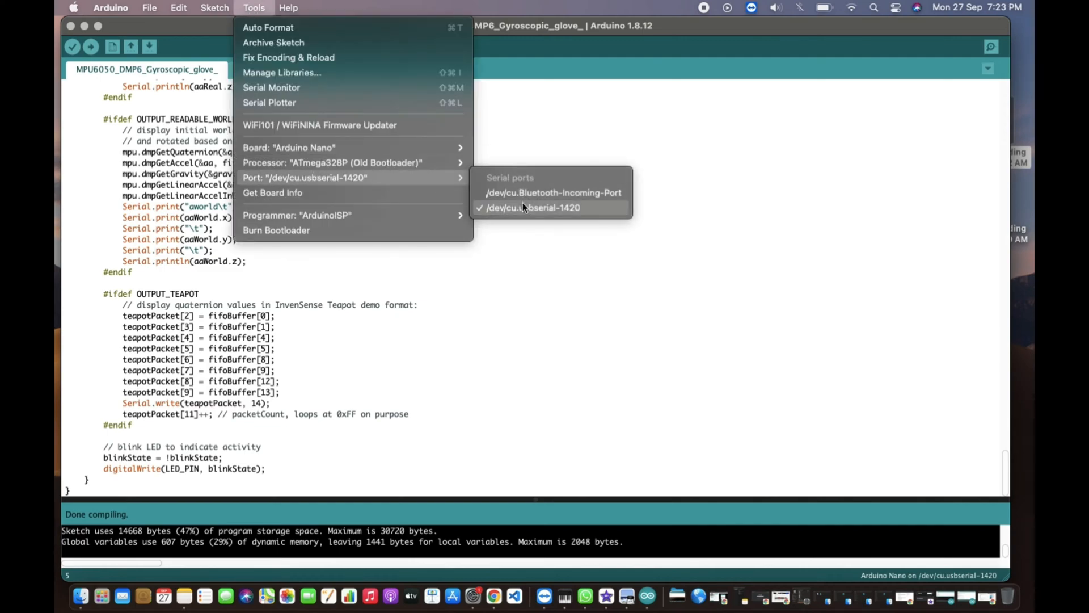
left_click(532, 207)
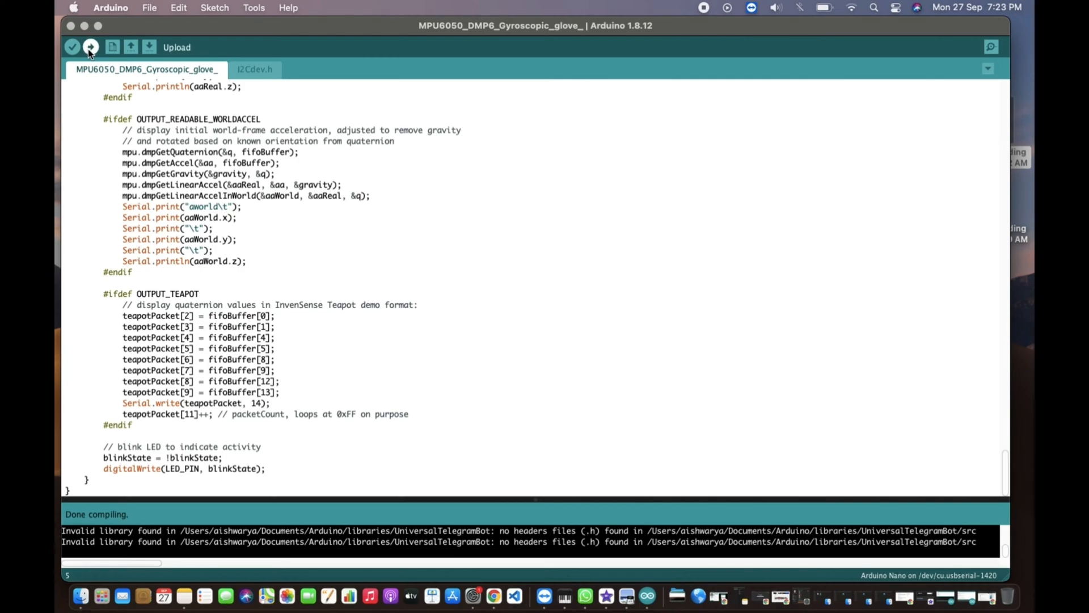
Start uploading the compiled glove sketch to the Nano.
left_click(89, 46)
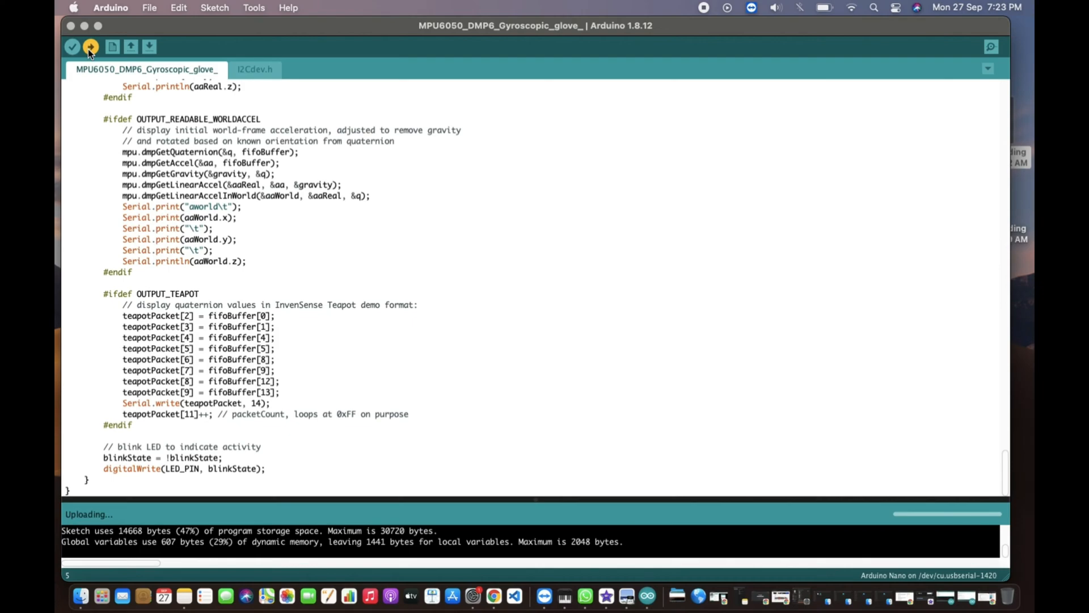
mouse_move(153, 6)
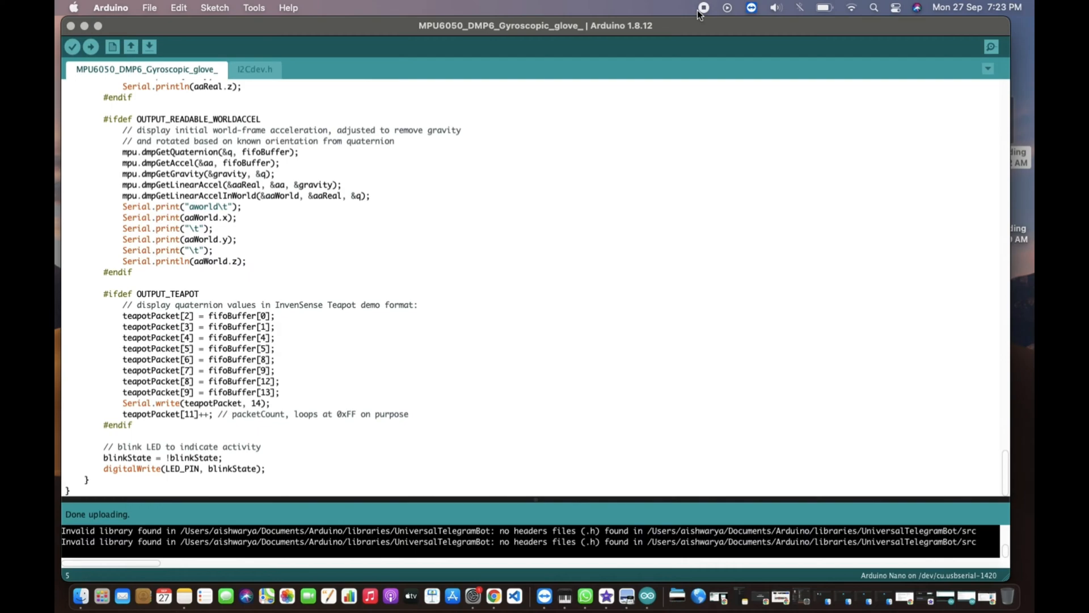
mouse_move(991, 46)
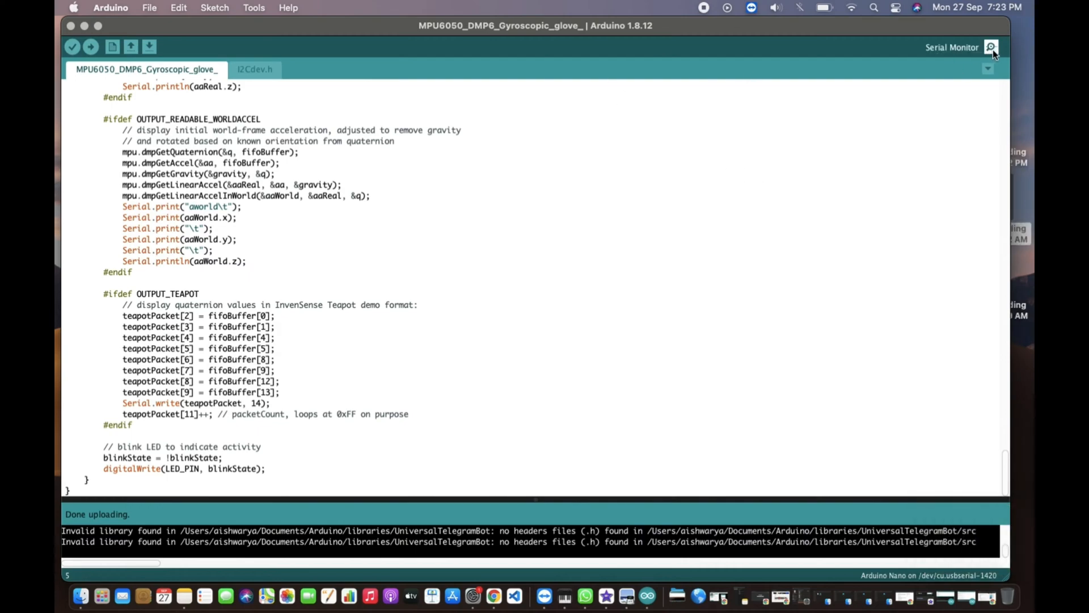
Open the Serial Monitor and confirm the 115200 baud rate setting.
left_click(991, 46)
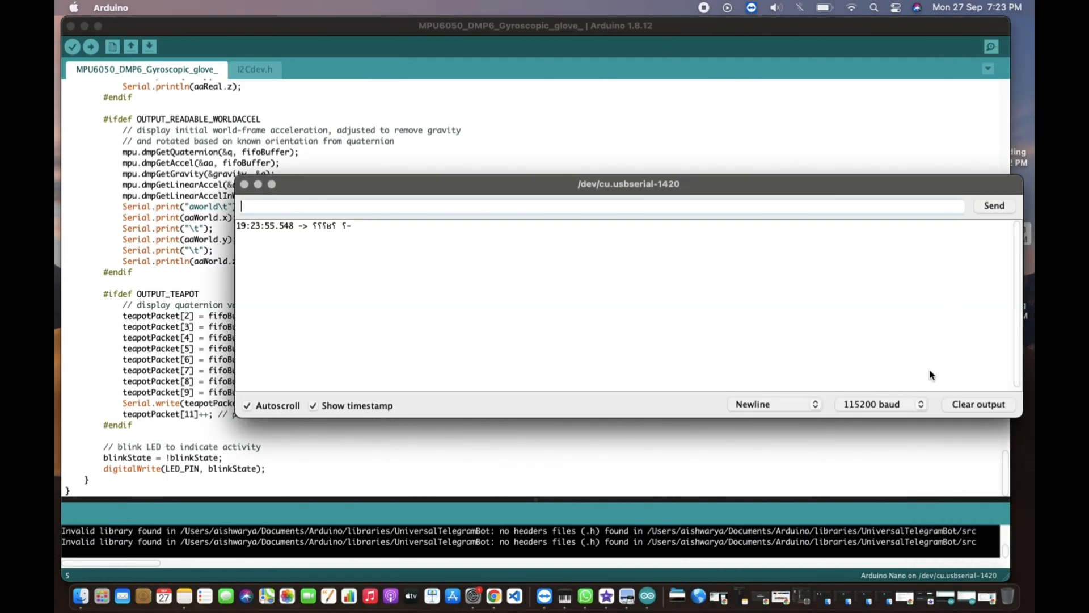
left_click(881, 403)
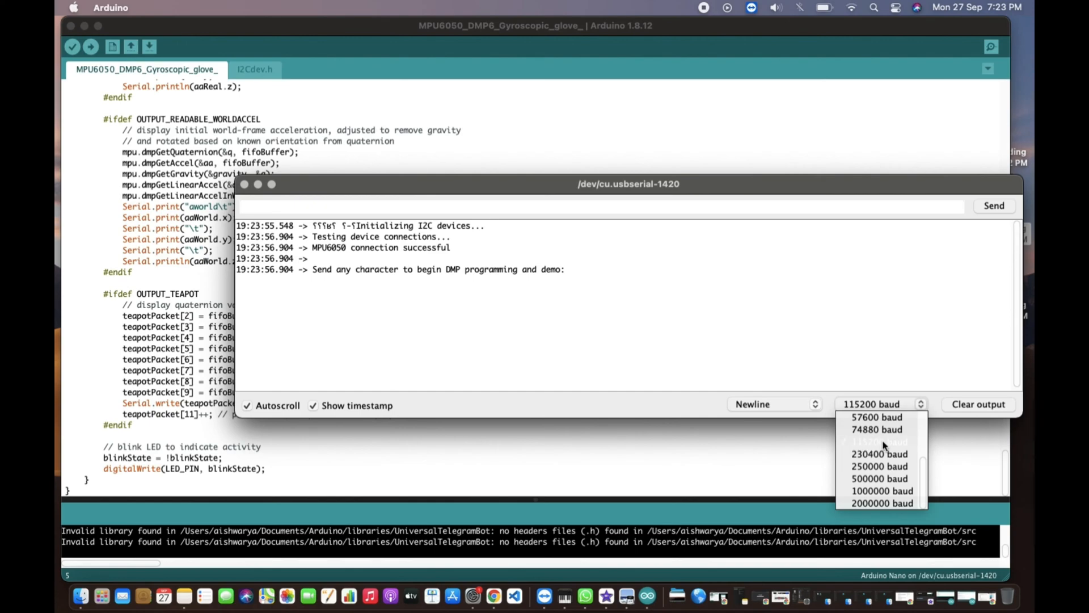